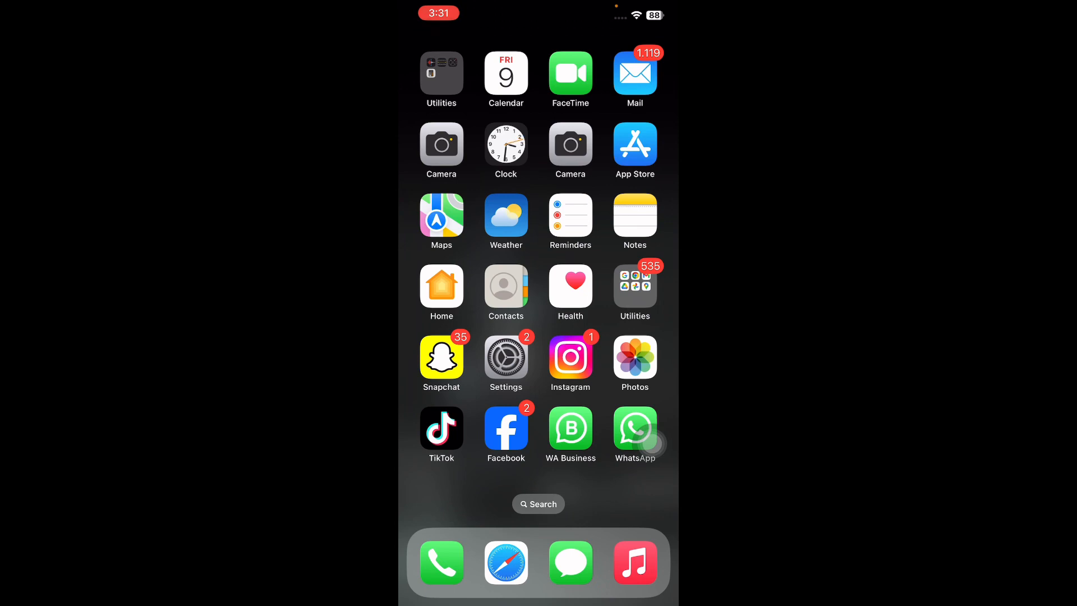
Open the Settings app from the Home Screen
click(506, 359)
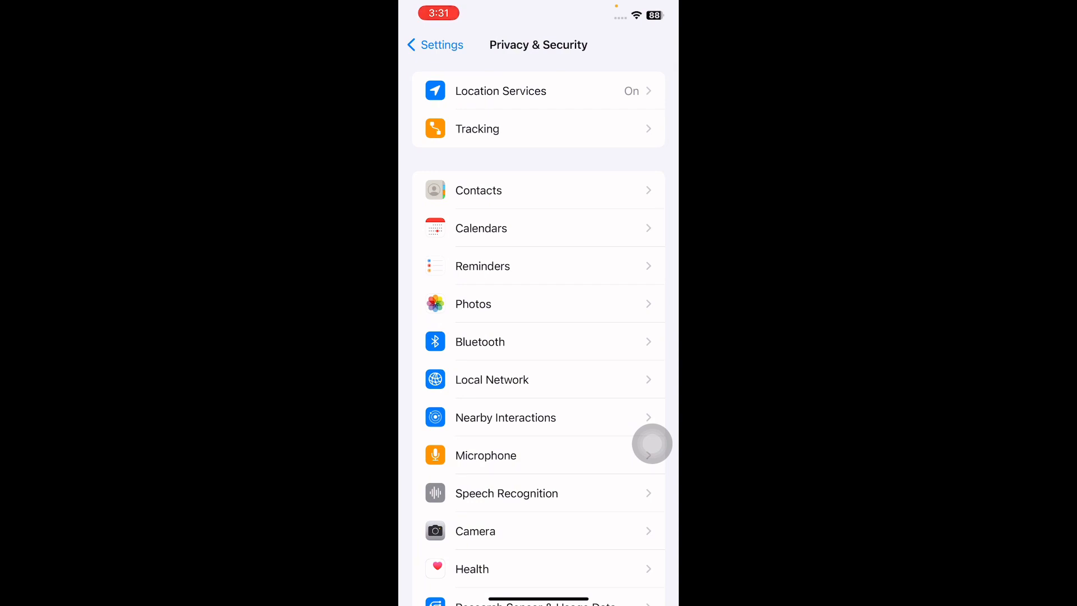
Go into Location Services and open its System Services page
click(539, 91)
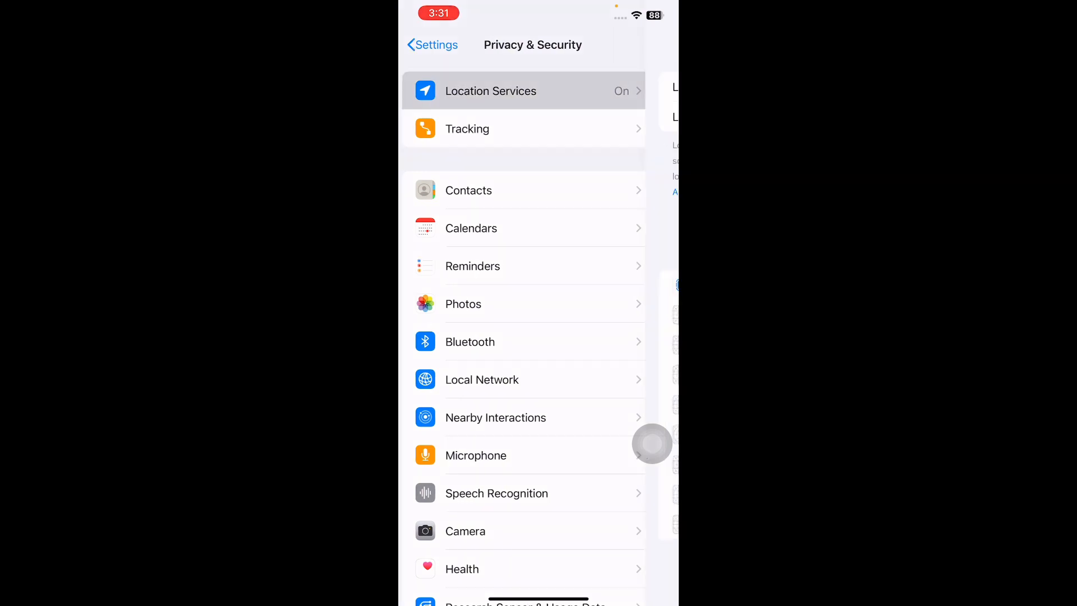
click(491, 91)
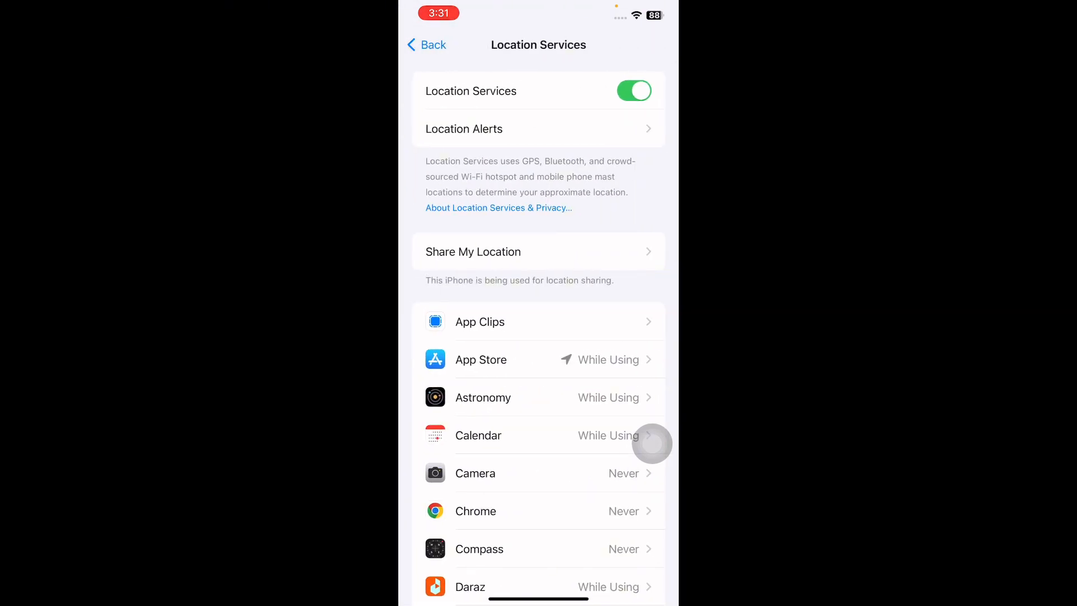
scroll(down, 3)
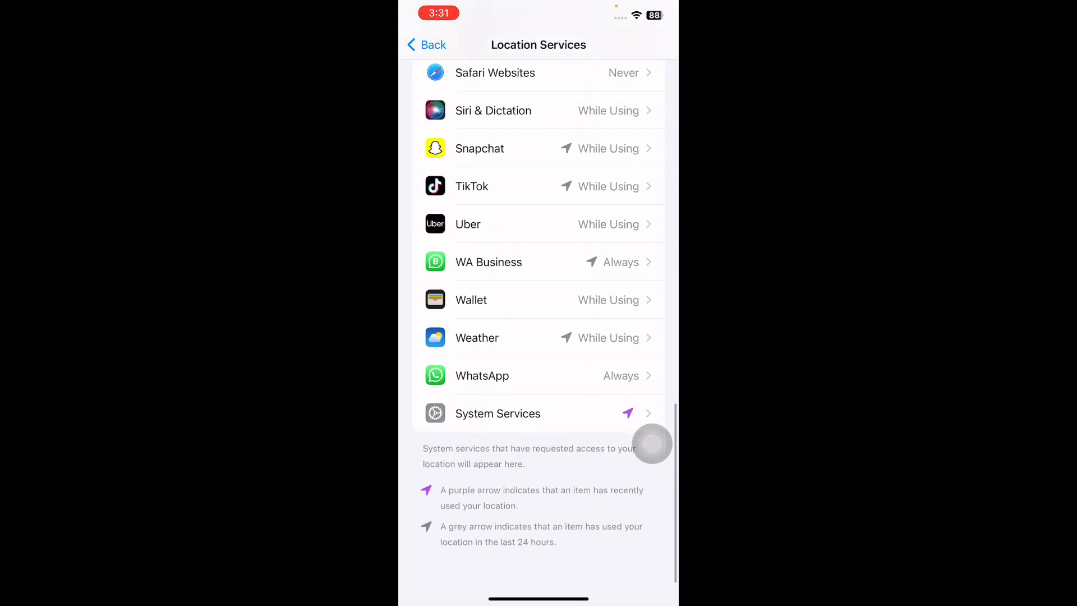
scroll(up, 3)
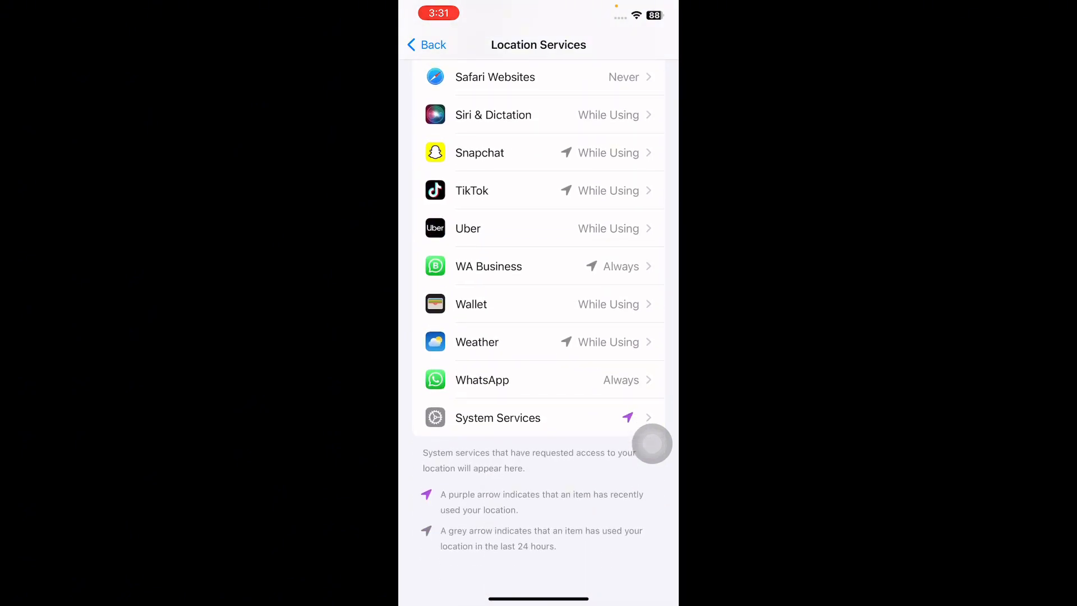
click(497, 418)
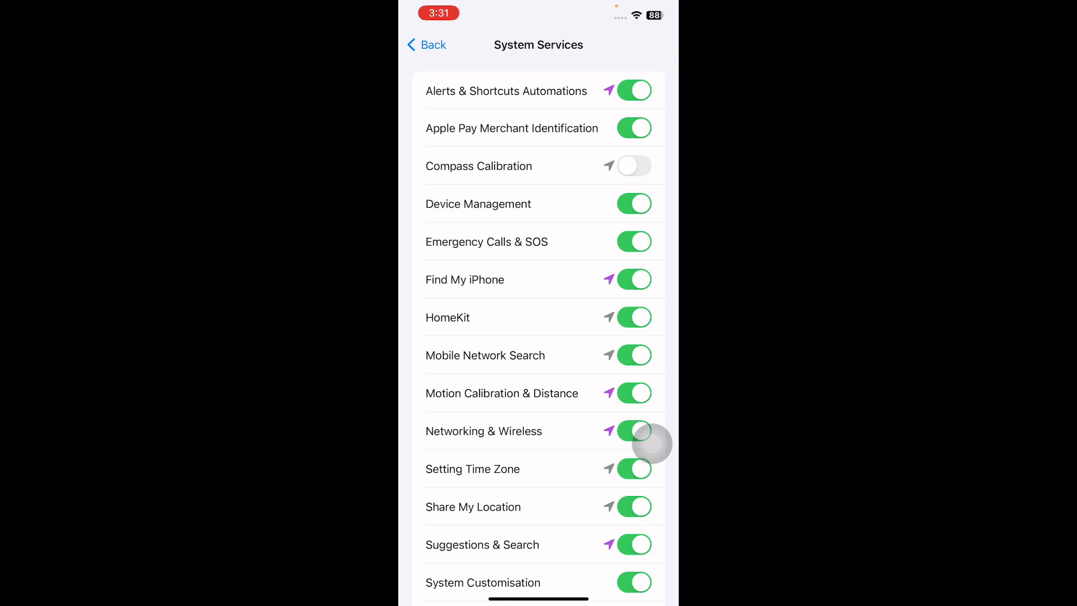
Switch Compass Calibration on in System Services
click(633, 166)
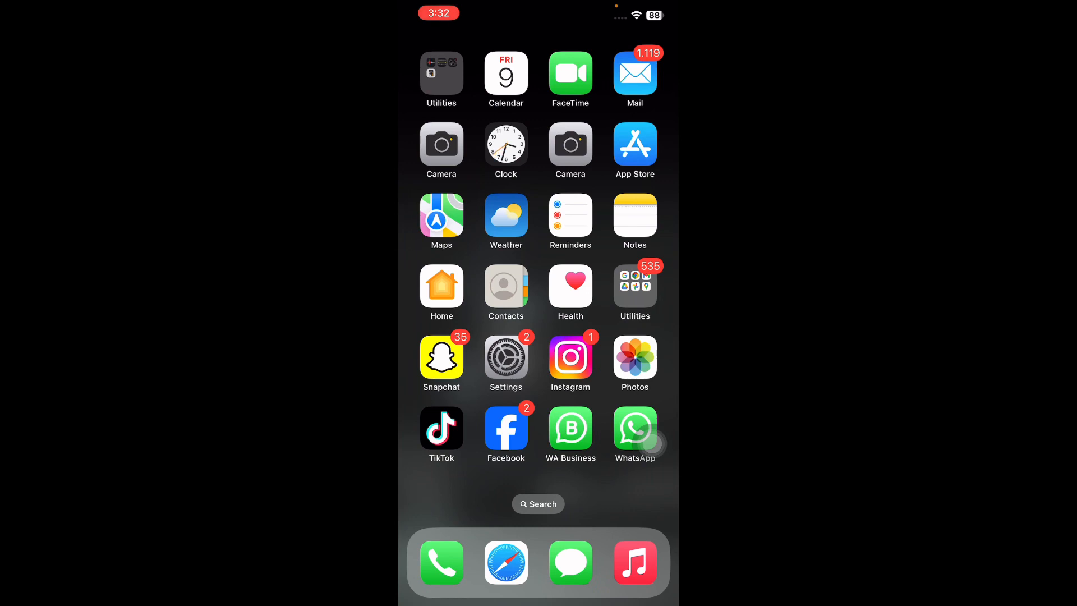
Reopen Settings and scroll down to the Compass app entry
click(507, 356)
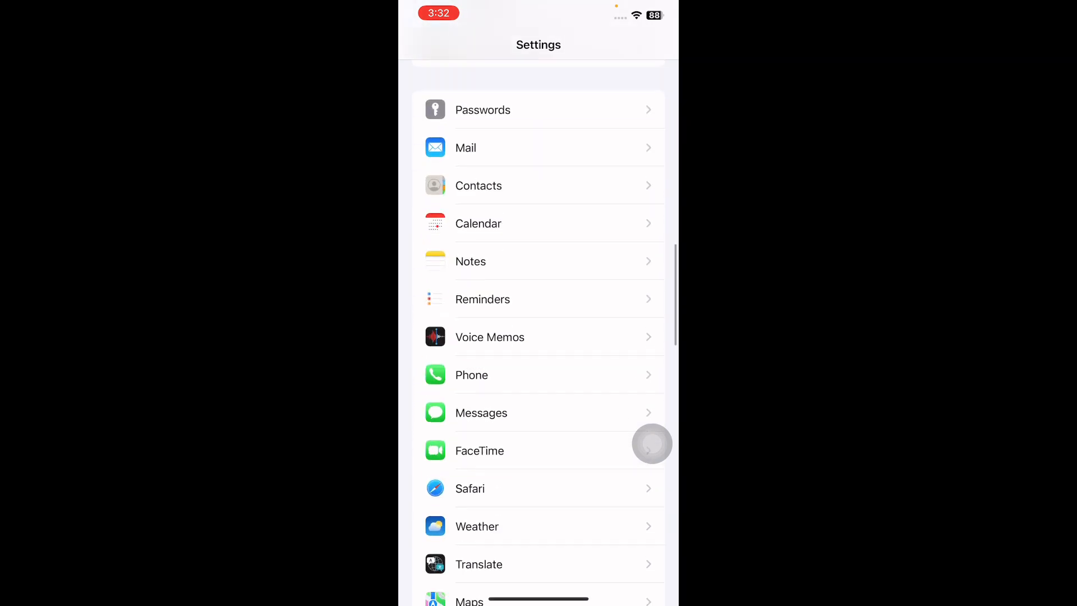
scroll(down, 3)
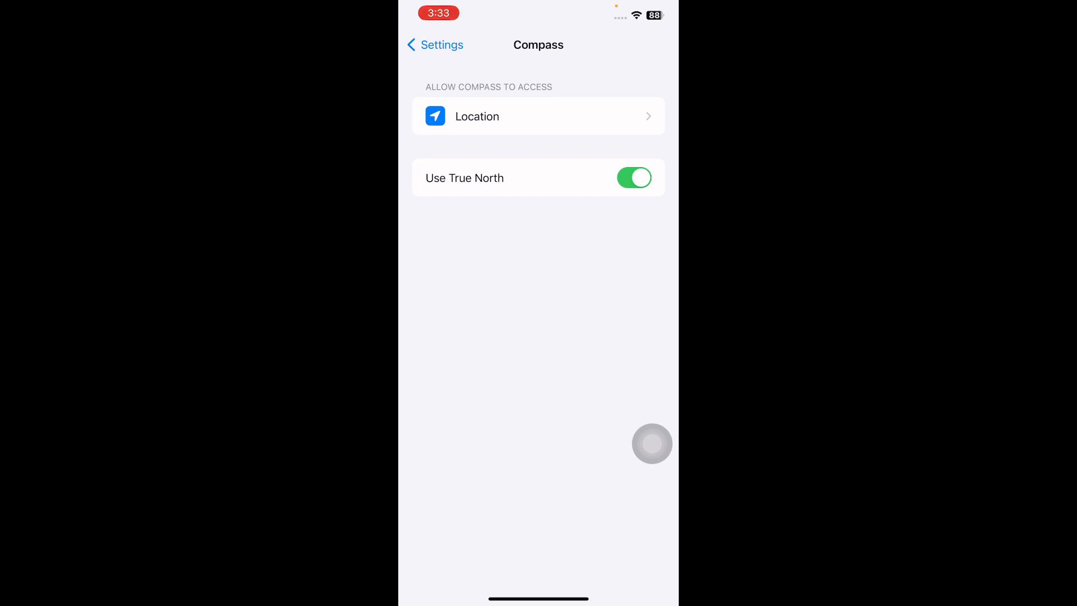
Switch Use True North off and change Compass's location access option
click(633, 178)
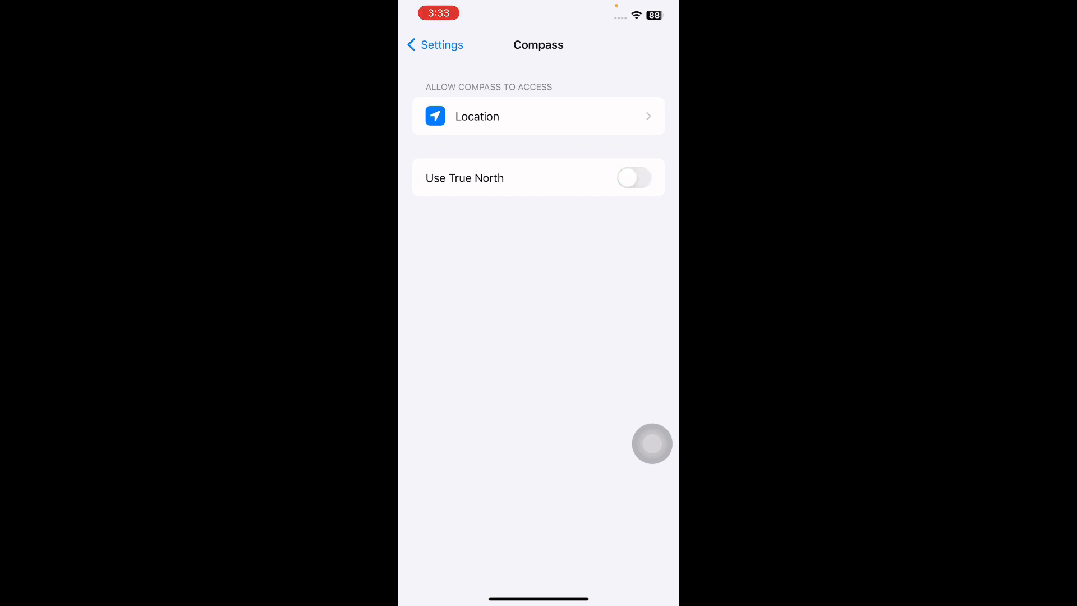
click(539, 116)
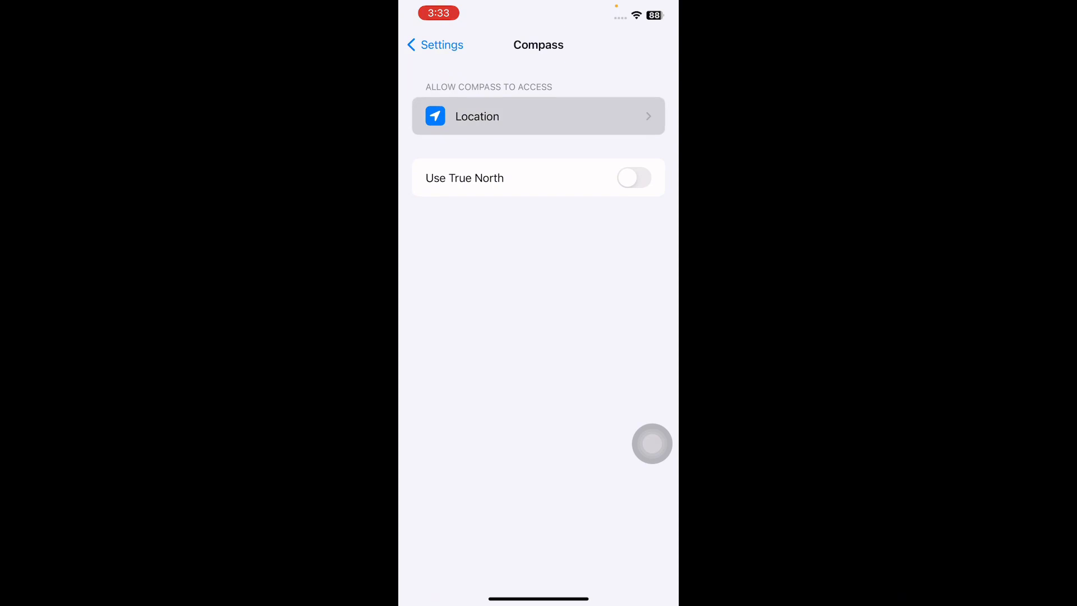
click(537, 115)
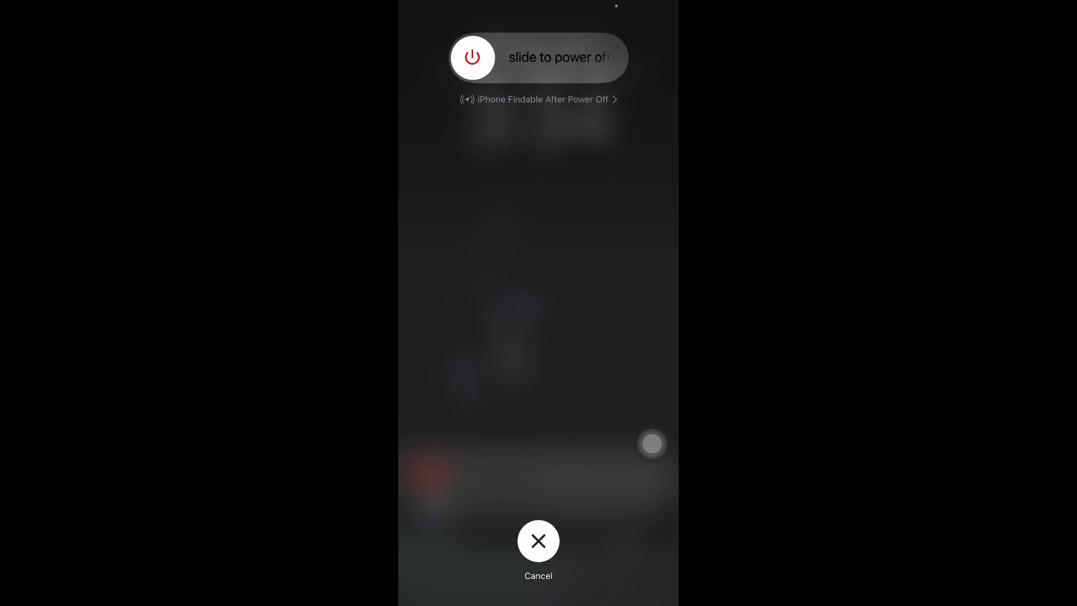
Dismiss the power-off screen and return to the Home Screen
click(538, 540)
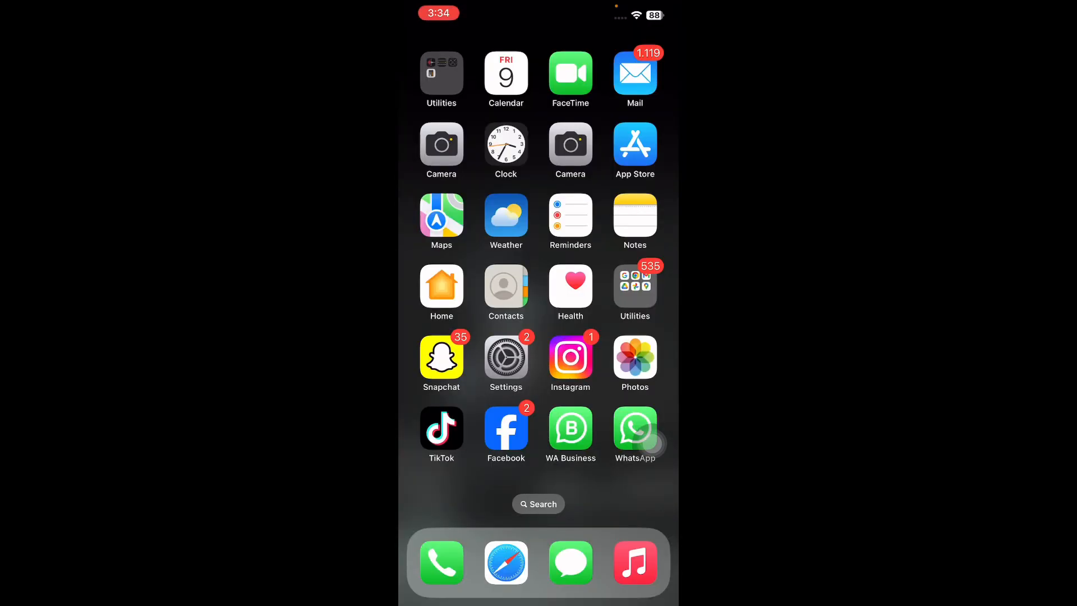